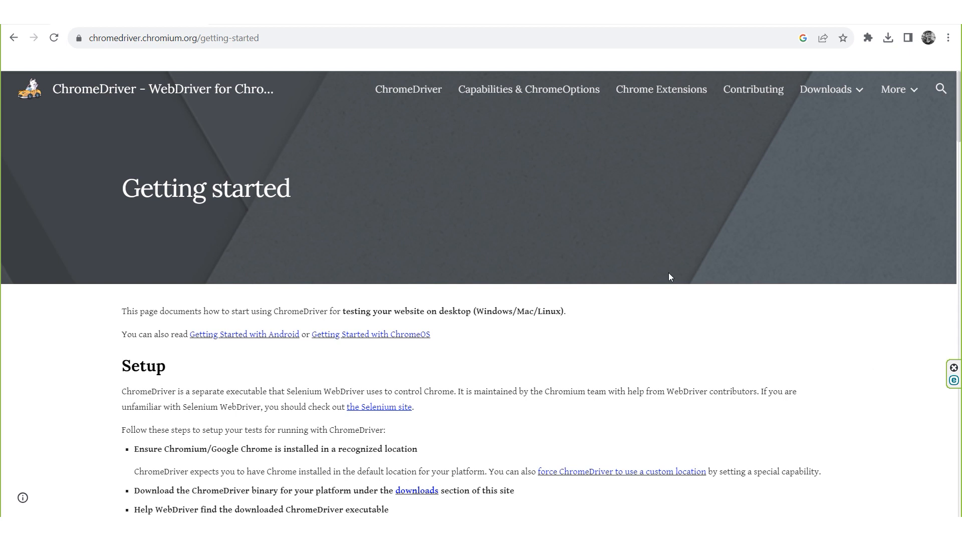
scroll("down", 3)
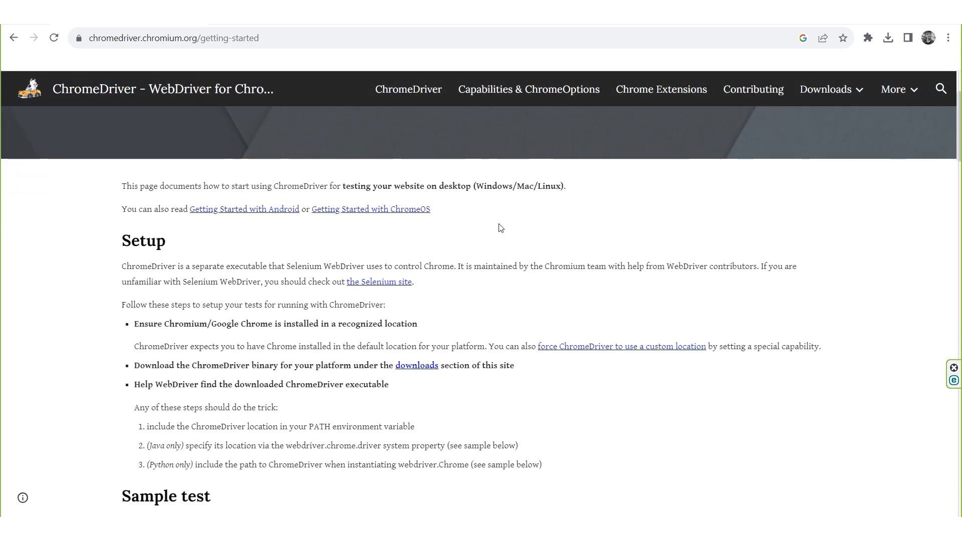
scroll("down", 3)
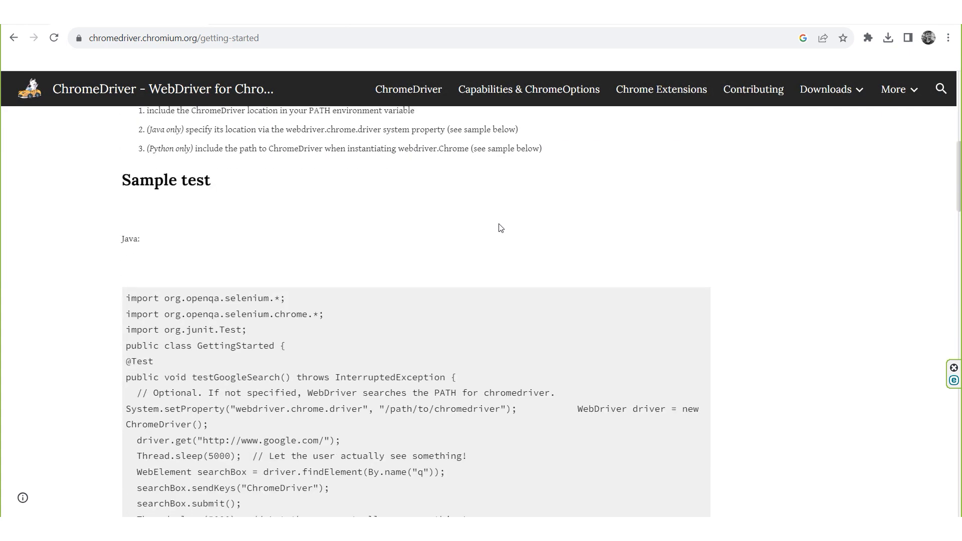
scroll("down", 3)
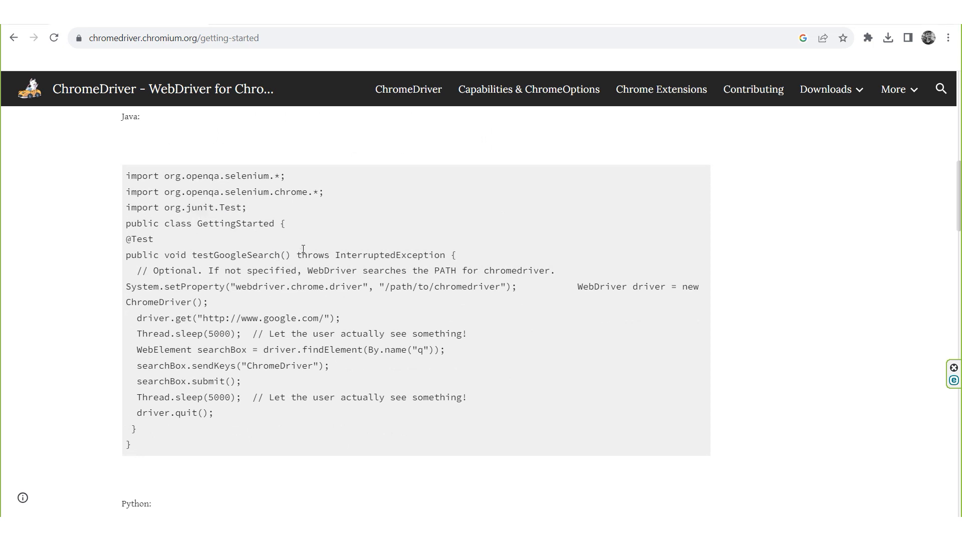
scroll("down", 3)
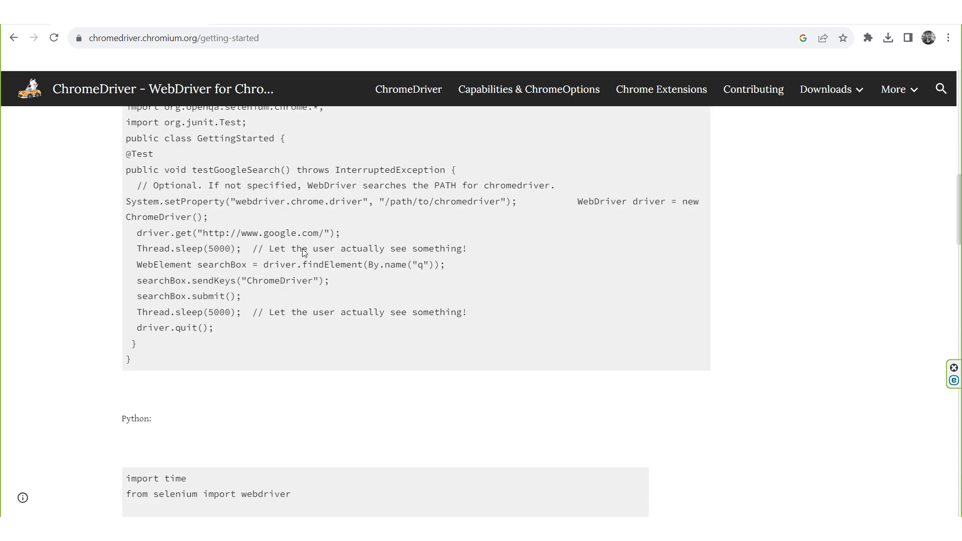
scroll("down", 3)
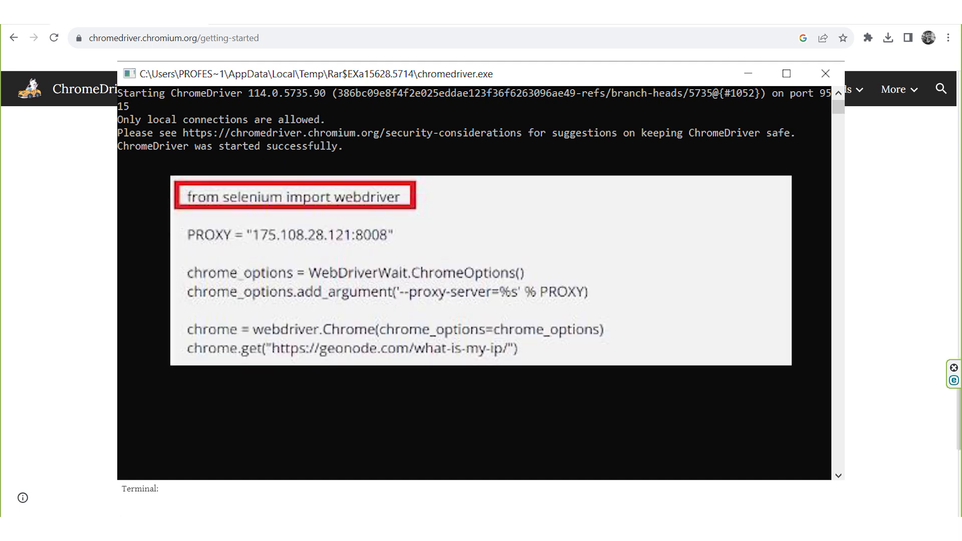
scroll("down", 3)
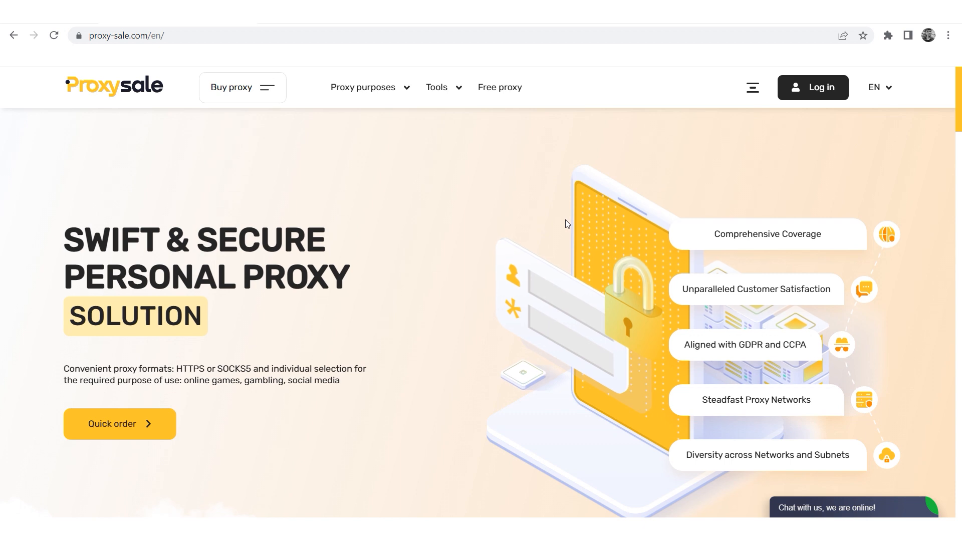
scroll("down", 3)
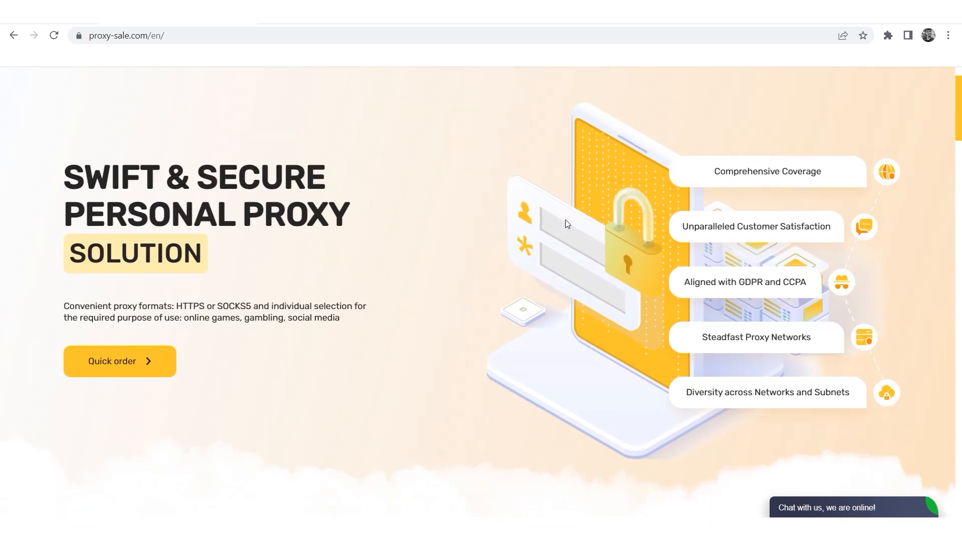
scroll("down", 3)
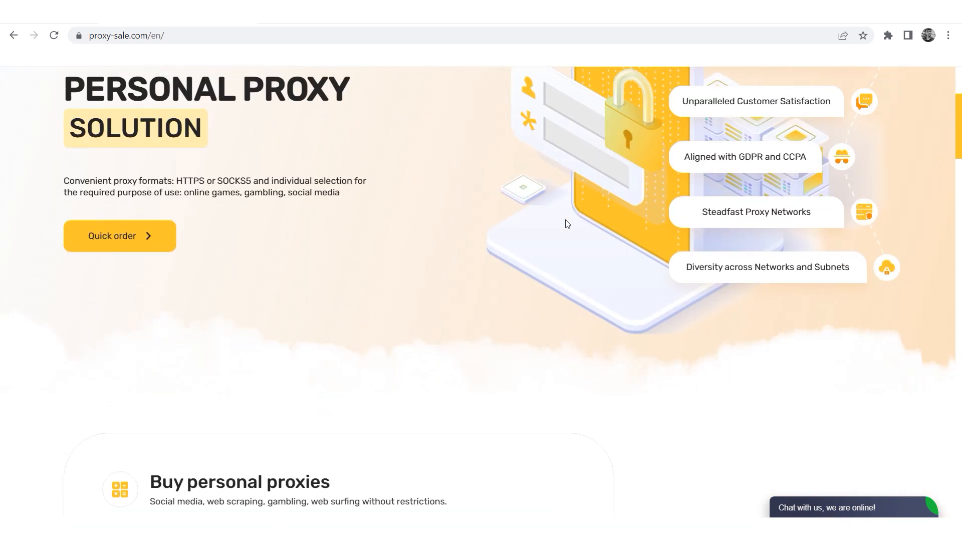
scroll("down", 3)
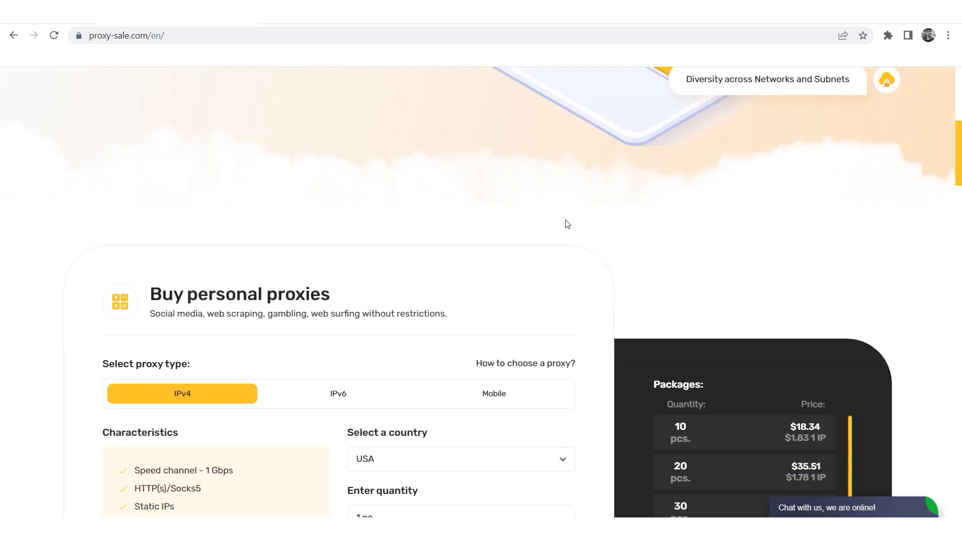
scroll("down", 3)
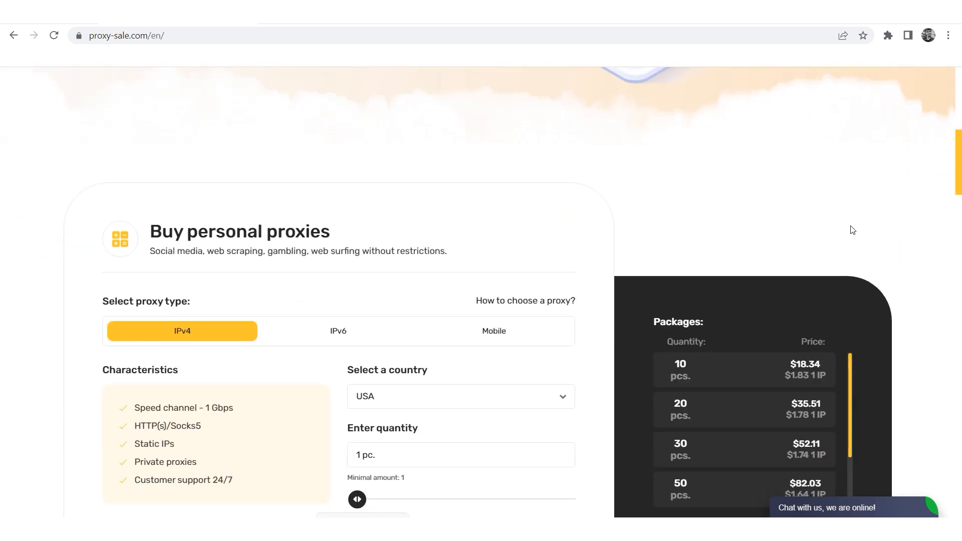
scroll("down", 3)
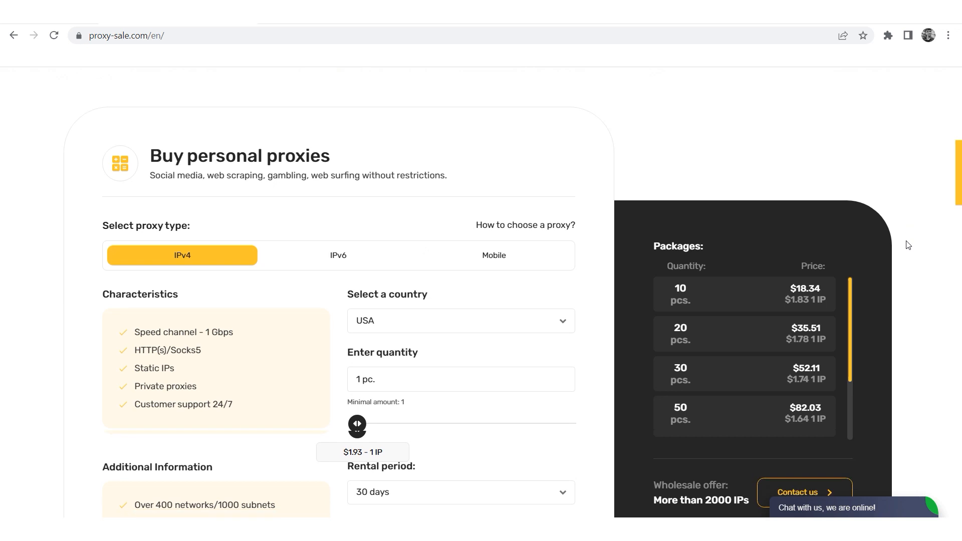
scroll("down", 3)
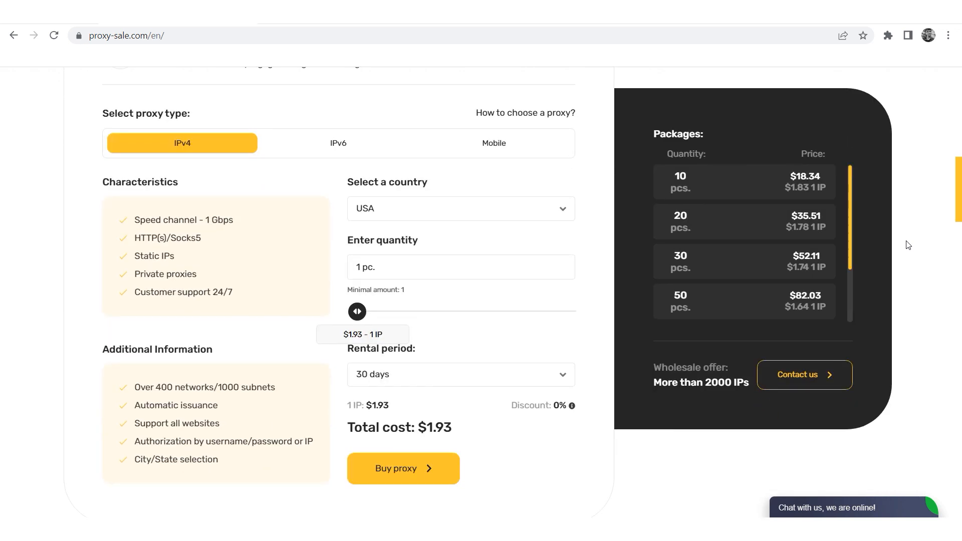
scroll("down", 3)
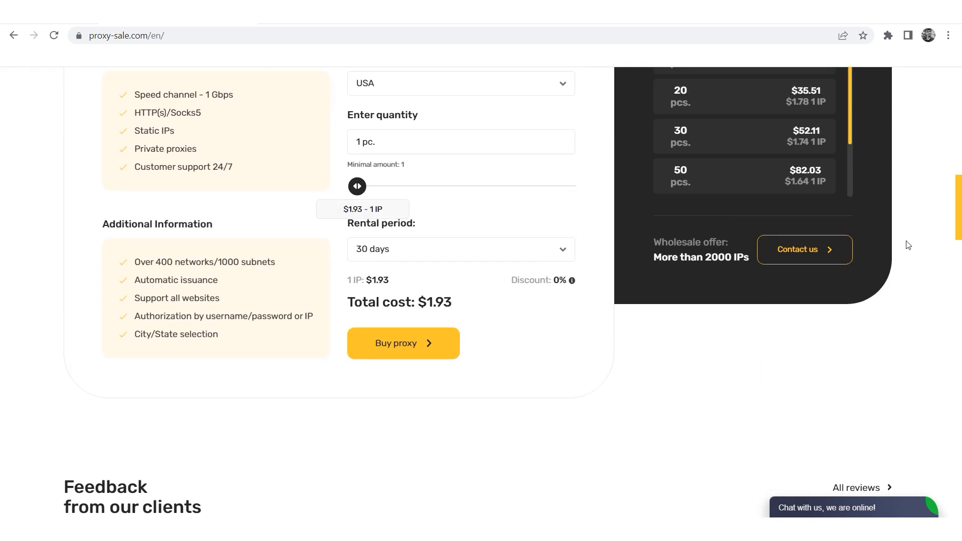
scroll("down", 3)
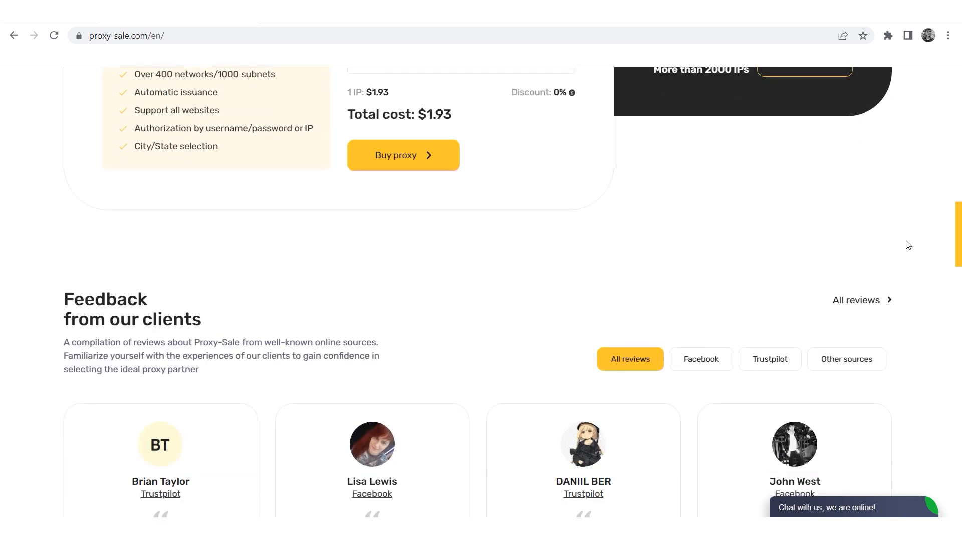